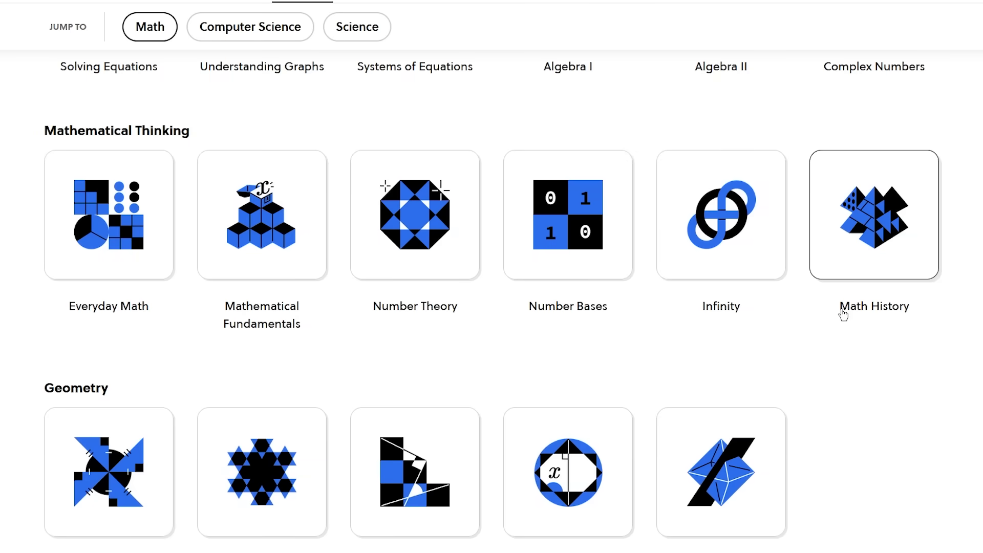
Step: Scroll the Brilliant math catalog down to the Statistics and Logic and Deduction courses
scroll(down, 3)
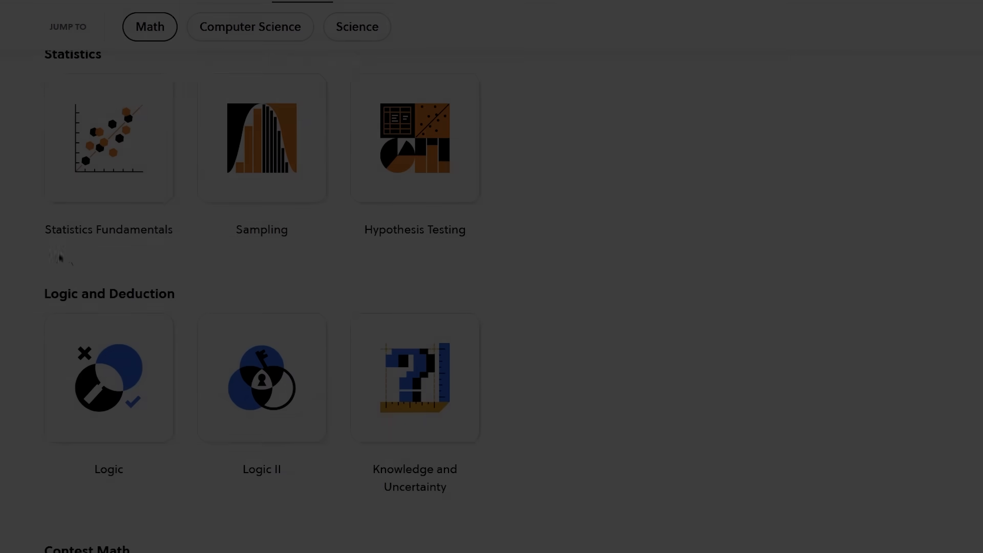
Step: Start the Making Decisions lesson in Tools of Computer Science and scroll through it
click(249, 28)
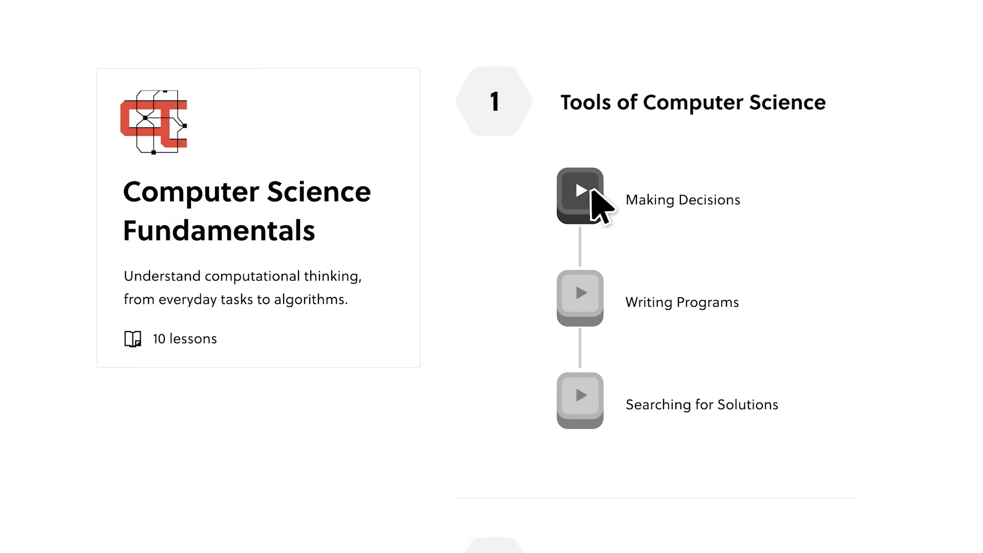
click(579, 192)
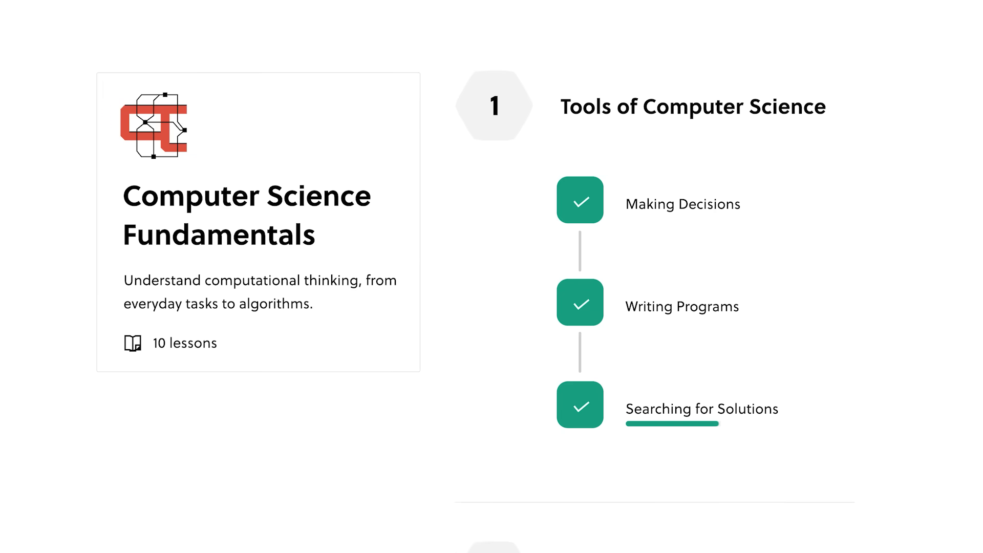
scroll(down, 3)
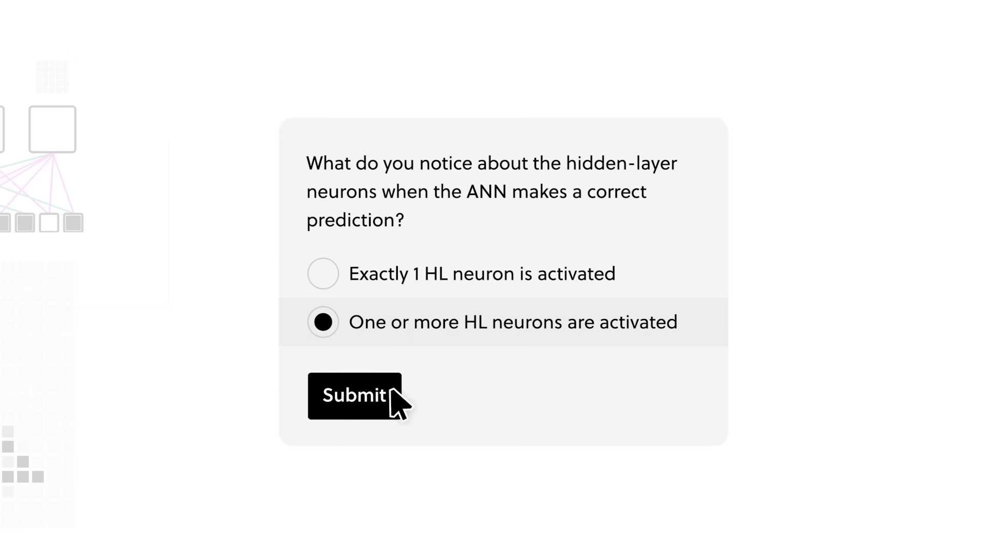
click(354, 395)
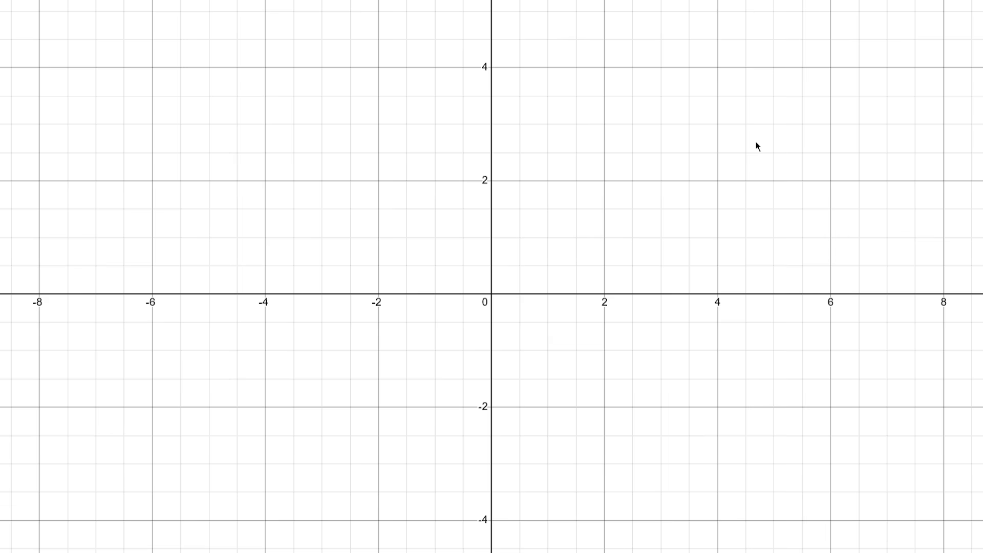
mouse_move(624, 94)
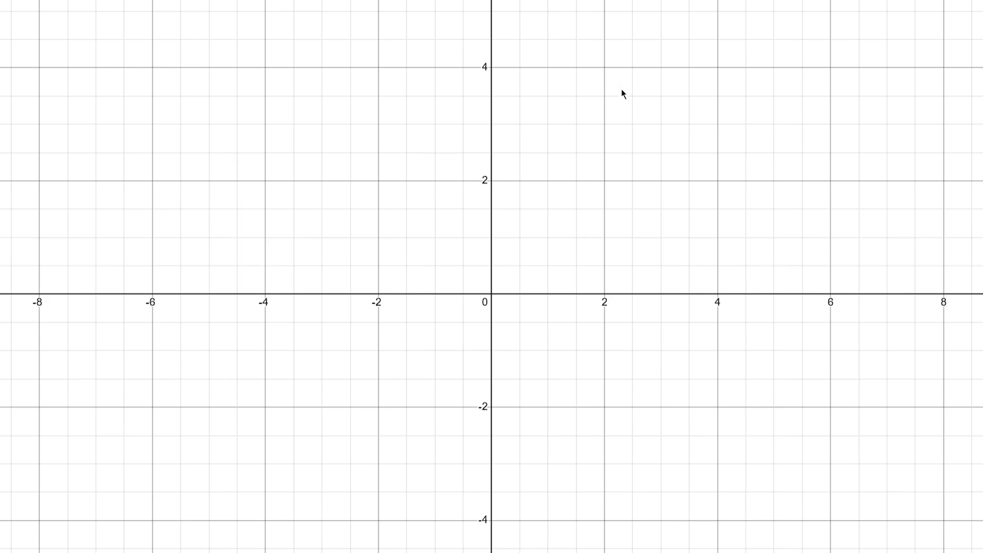
Step: Enter the point (4,4) in the Desmos expression list
click(718, 67)
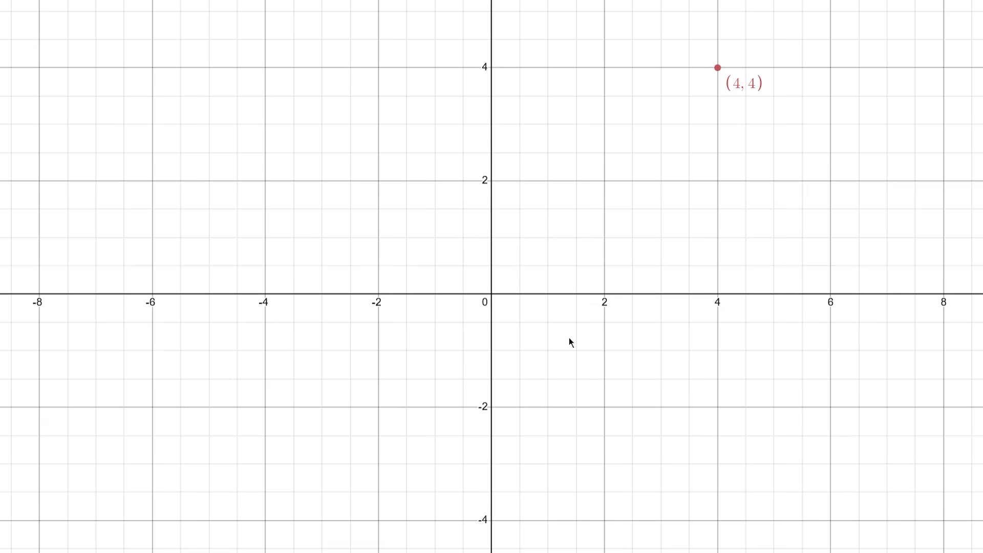
mouse_move(481, 323)
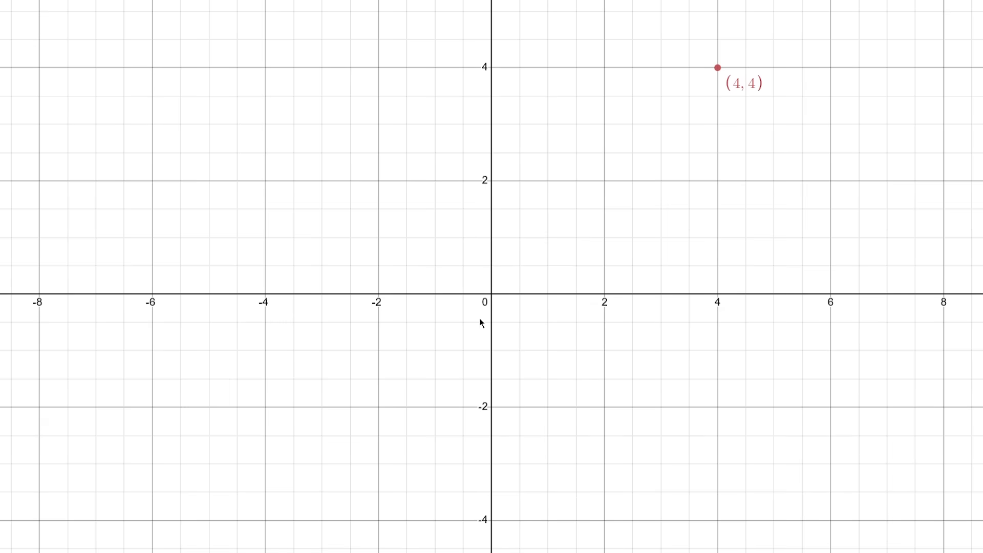
mouse_move(711, 244)
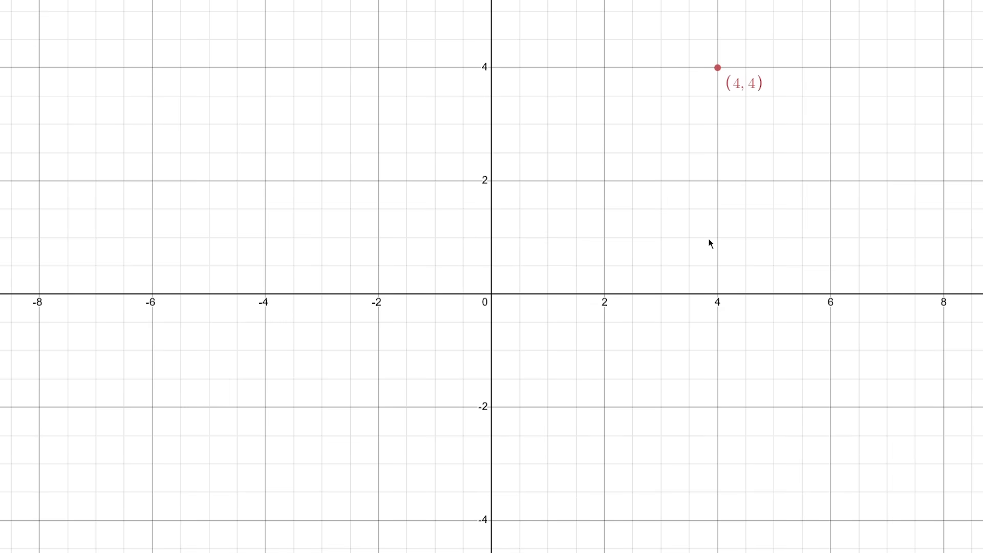
Step: Add a new expression for the origin point (0,0)
click(490, 294)
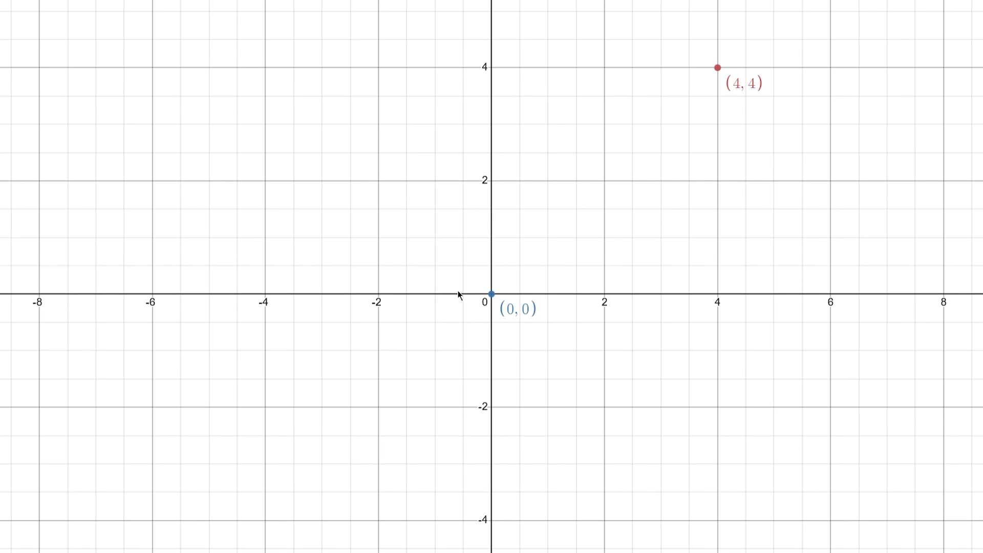
mouse_move(677, 329)
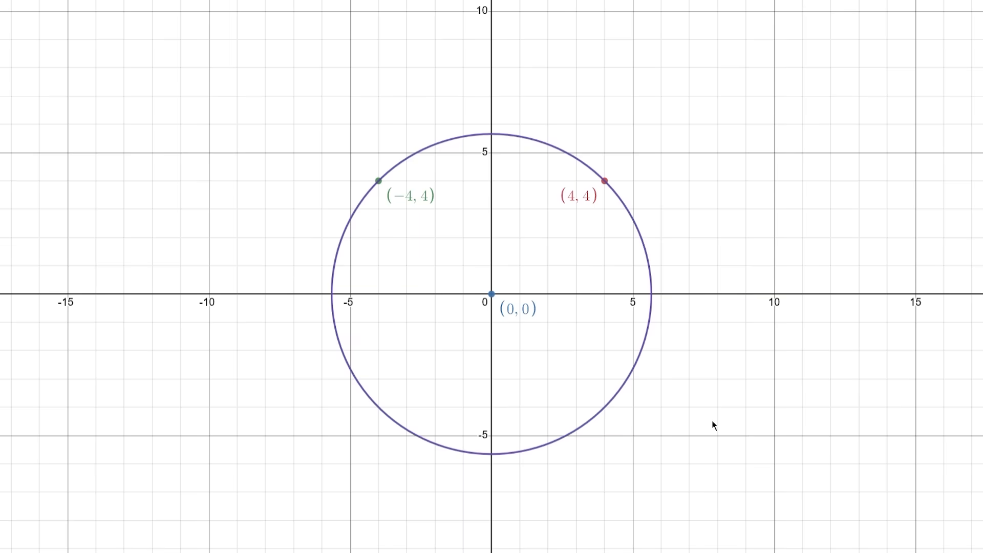
mouse_move(702, 436)
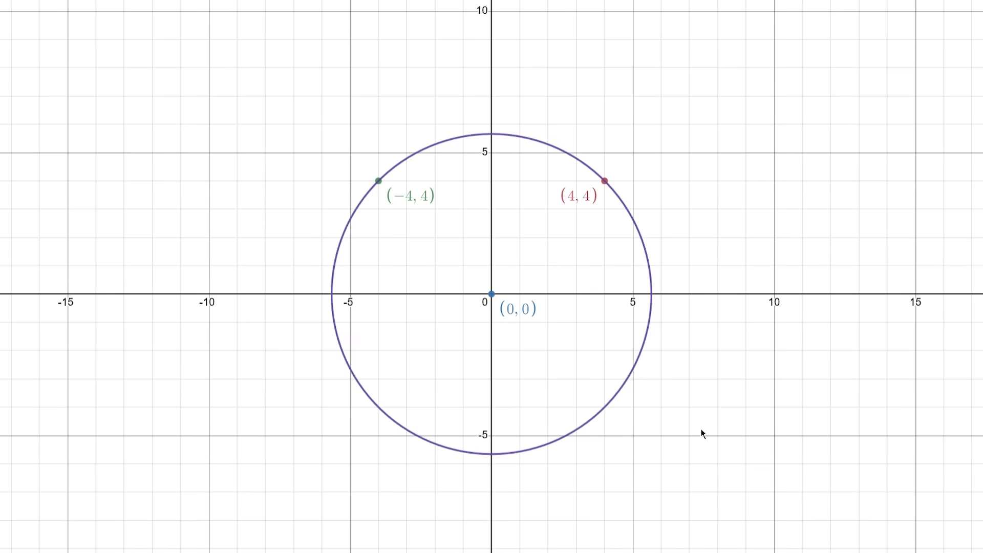